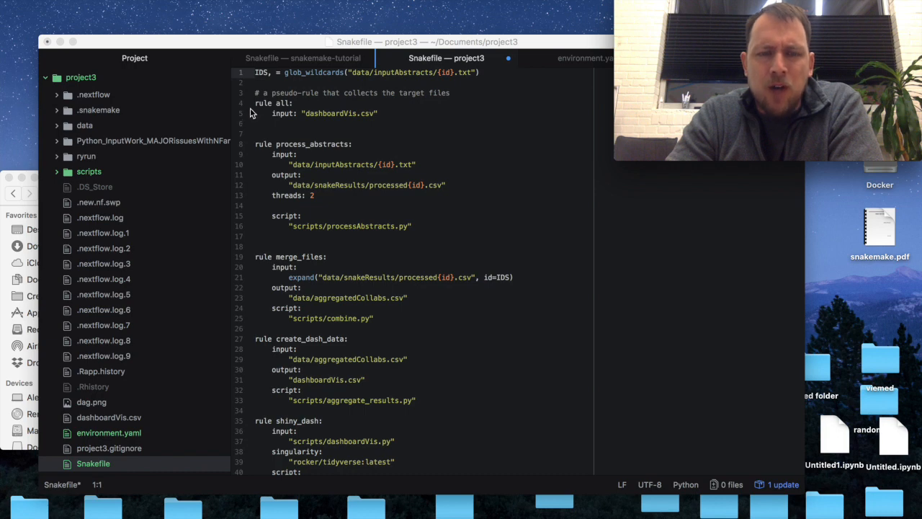
mouse_move(333, 120)
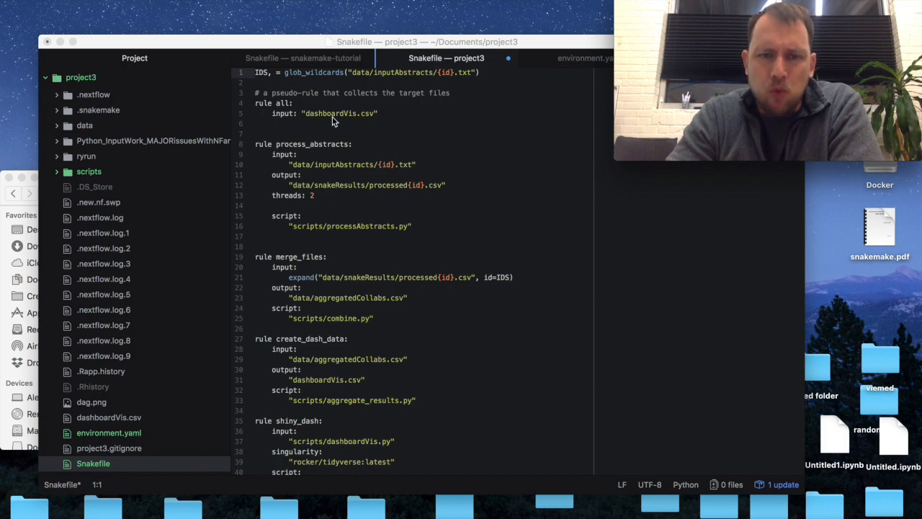
mouse_move(338, 118)
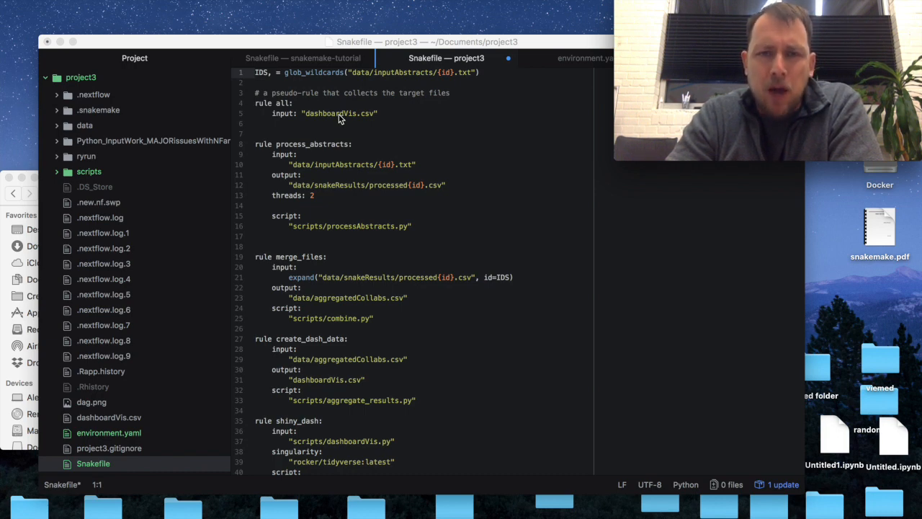
mouse_move(327, 123)
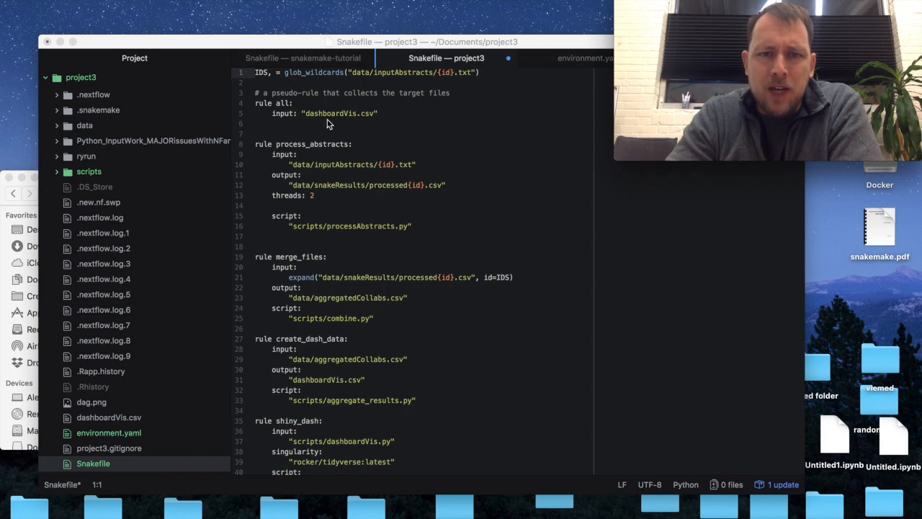
mouse_move(353, 122)
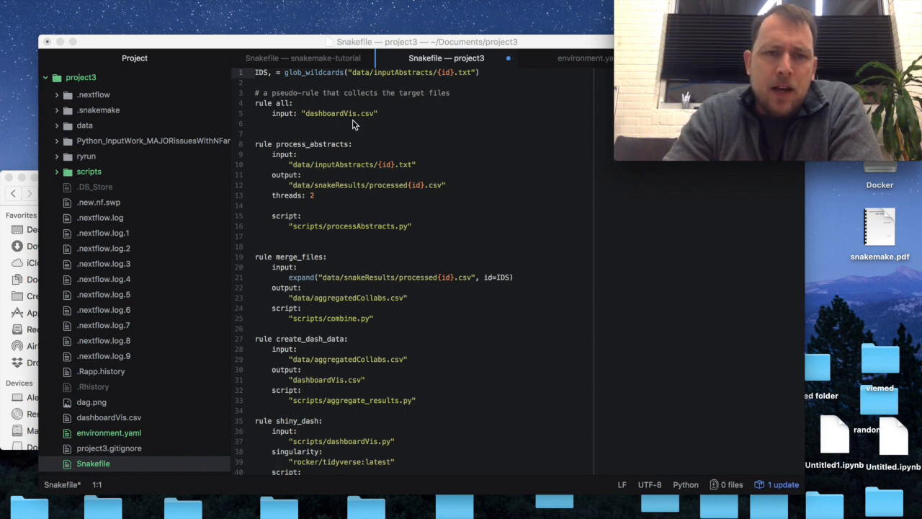
mouse_move(285, 160)
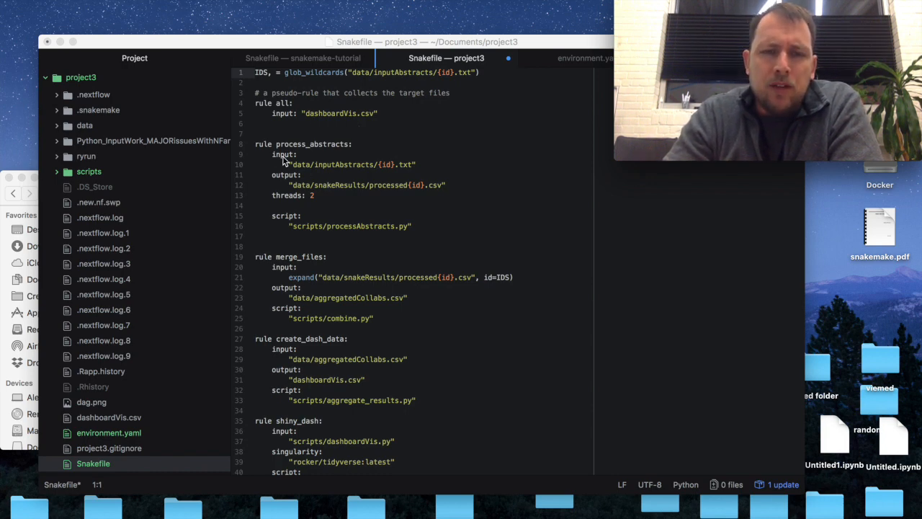
mouse_move(351, 184)
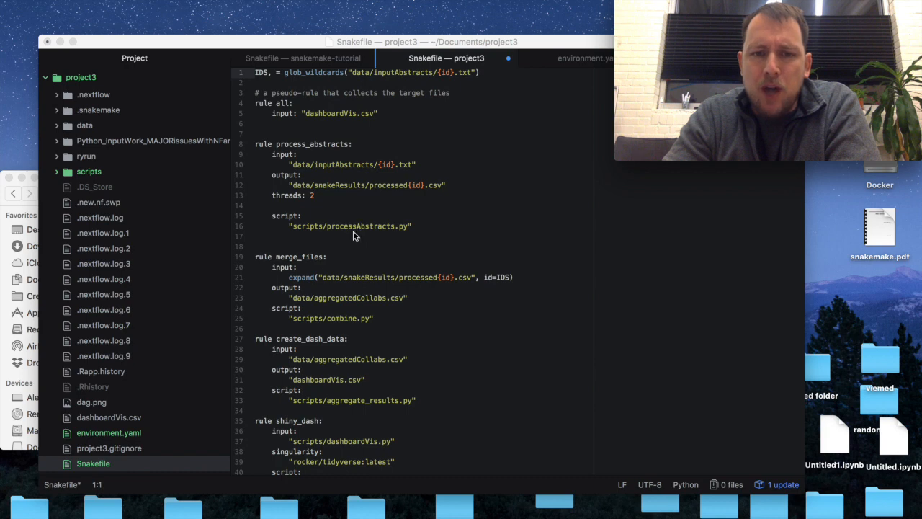
mouse_move(403, 213)
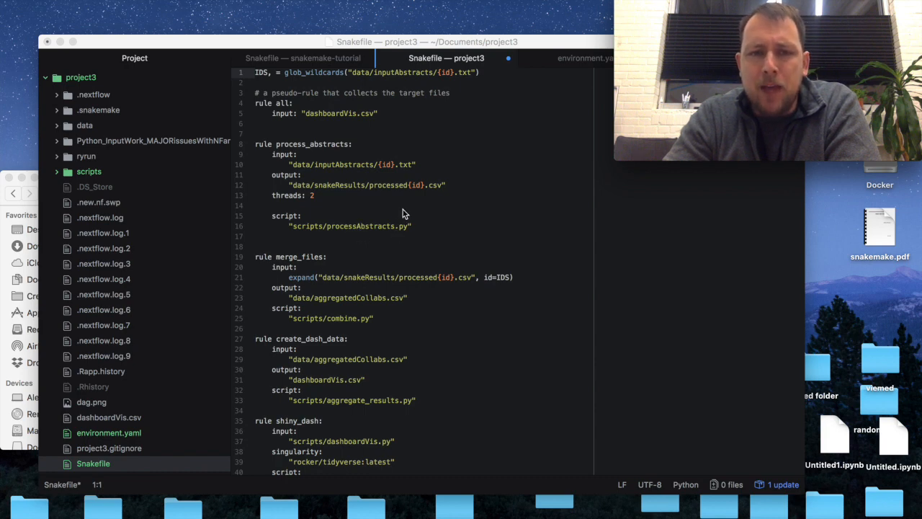
mouse_move(418, 187)
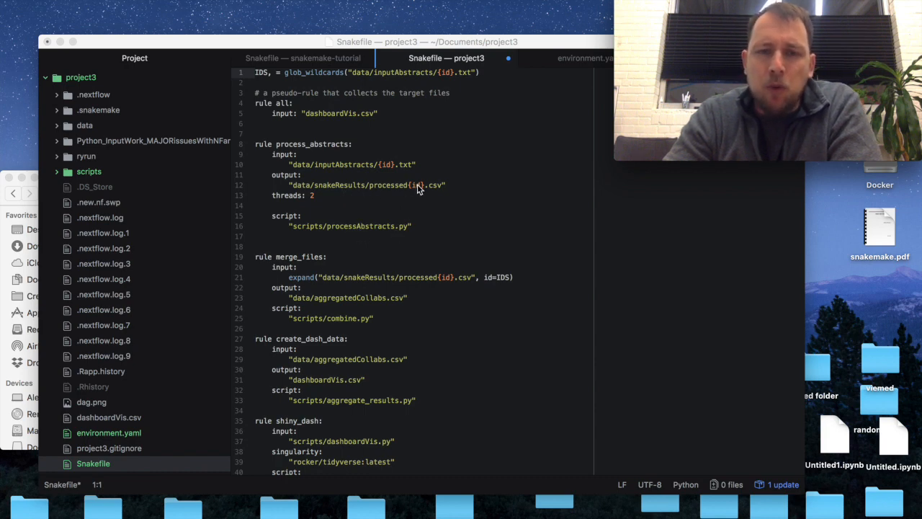
mouse_move(362, 196)
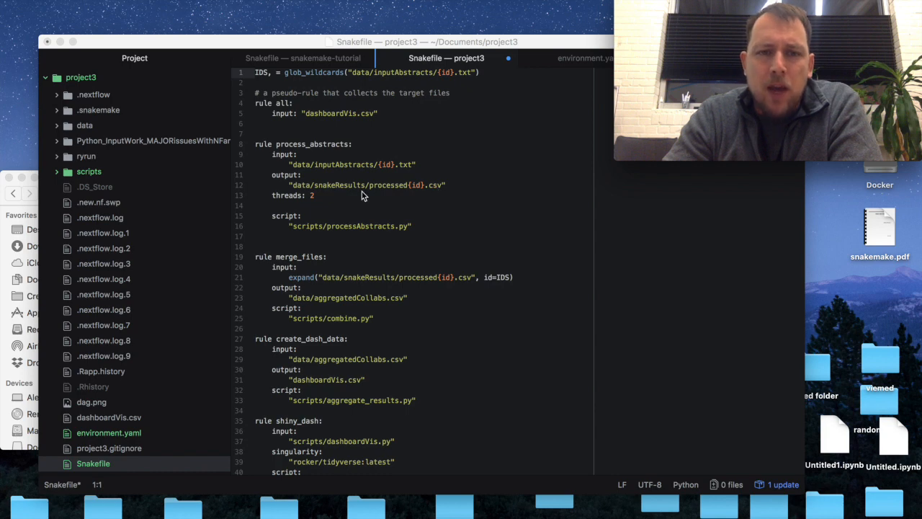
mouse_move(388, 172)
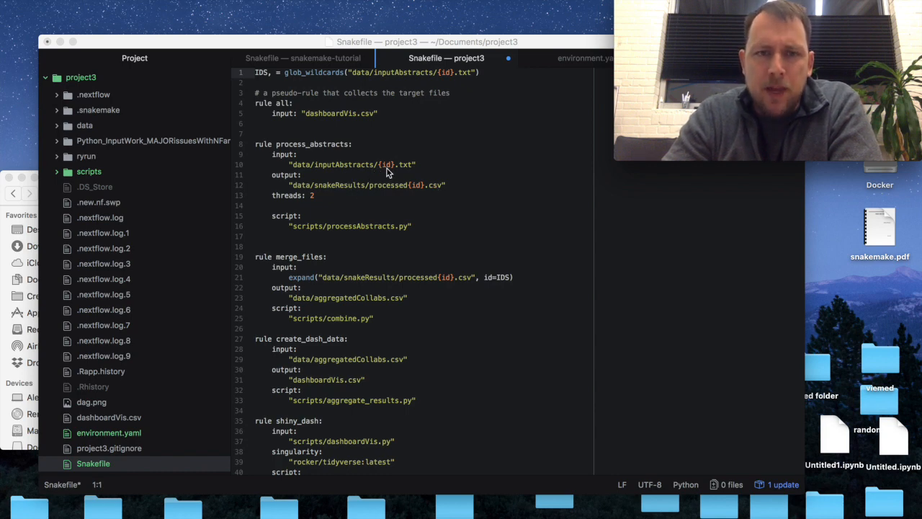
mouse_move(264, 79)
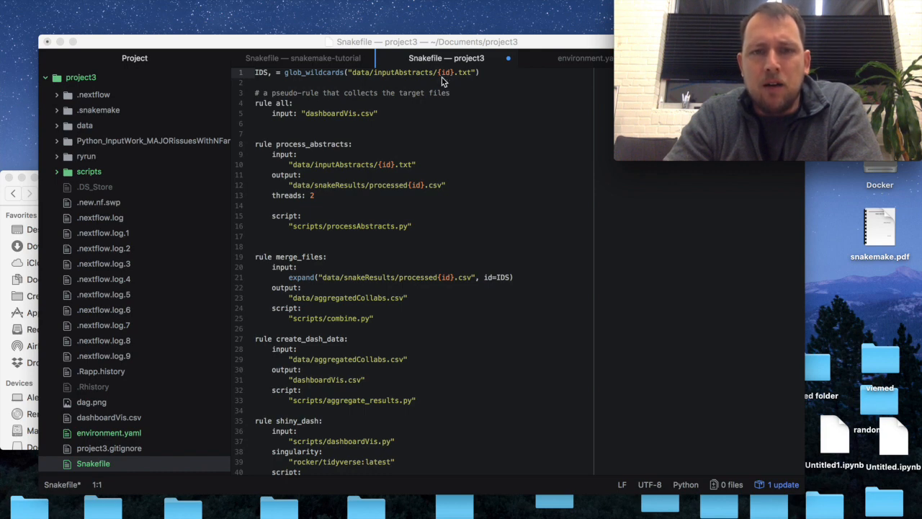
mouse_move(447, 80)
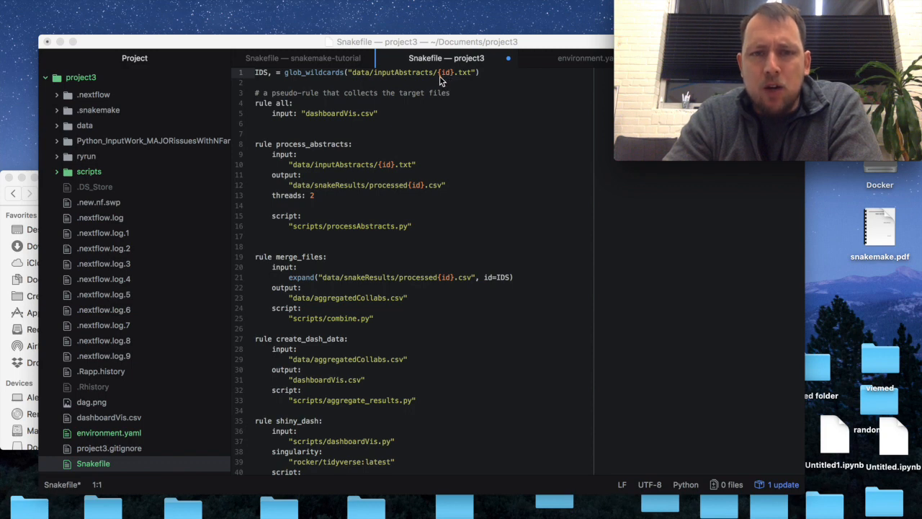
mouse_move(449, 81)
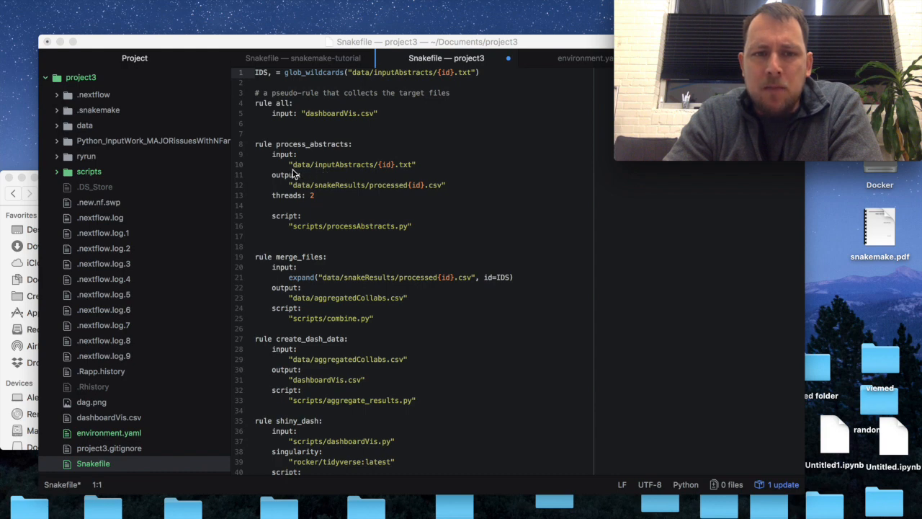
mouse_move(389, 174)
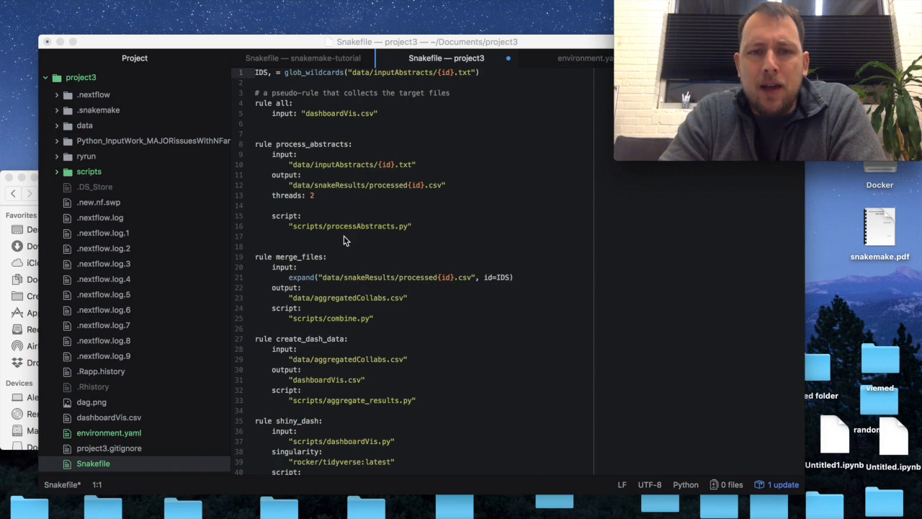
mouse_move(298, 192)
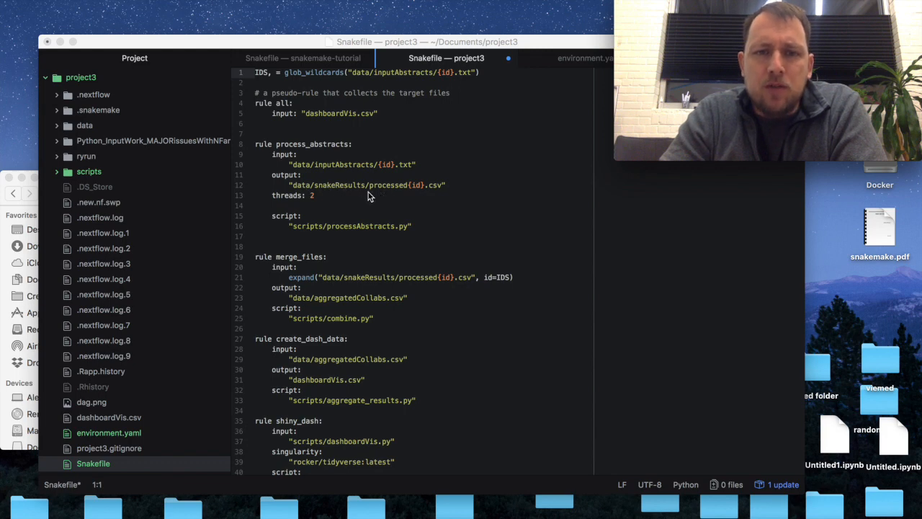
mouse_move(391, 195)
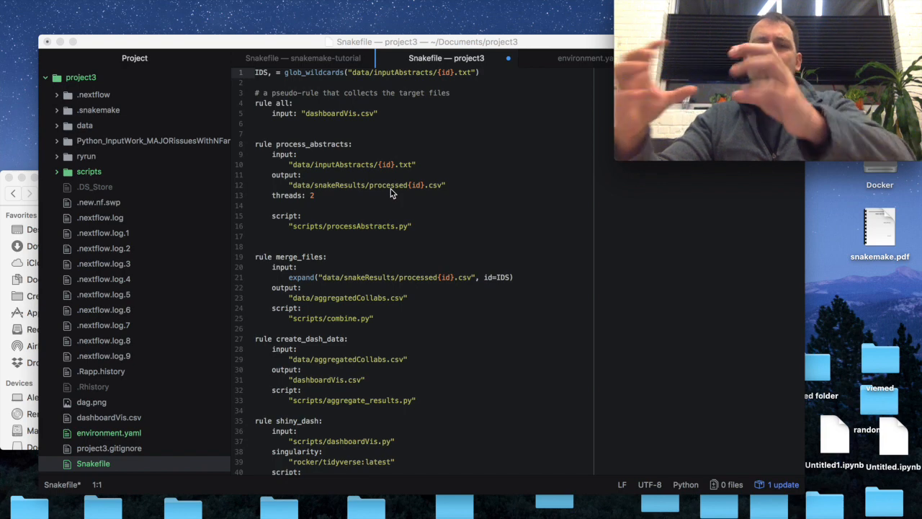
mouse_move(427, 219)
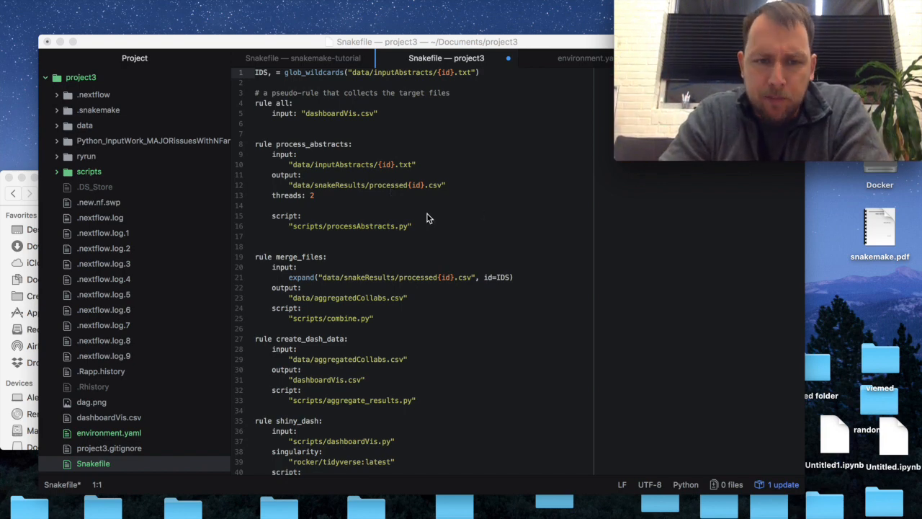
mouse_move(353, 308)
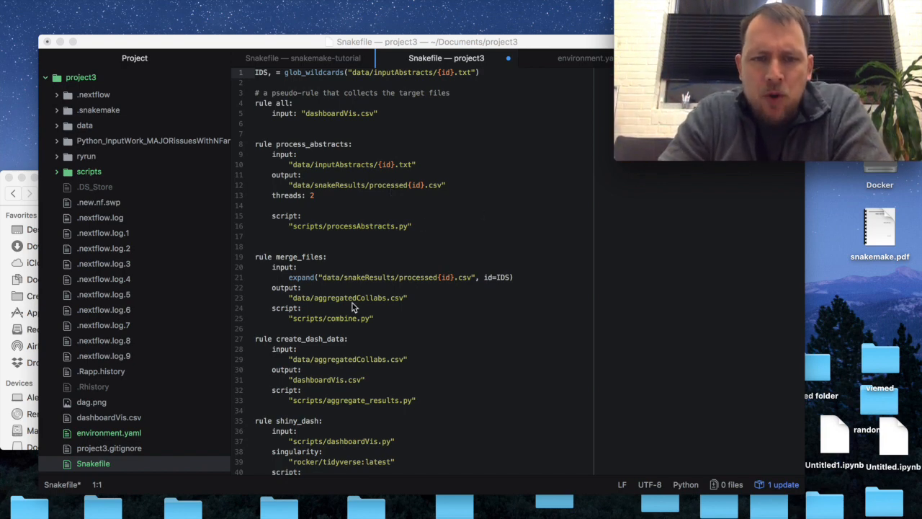
mouse_move(310, 287)
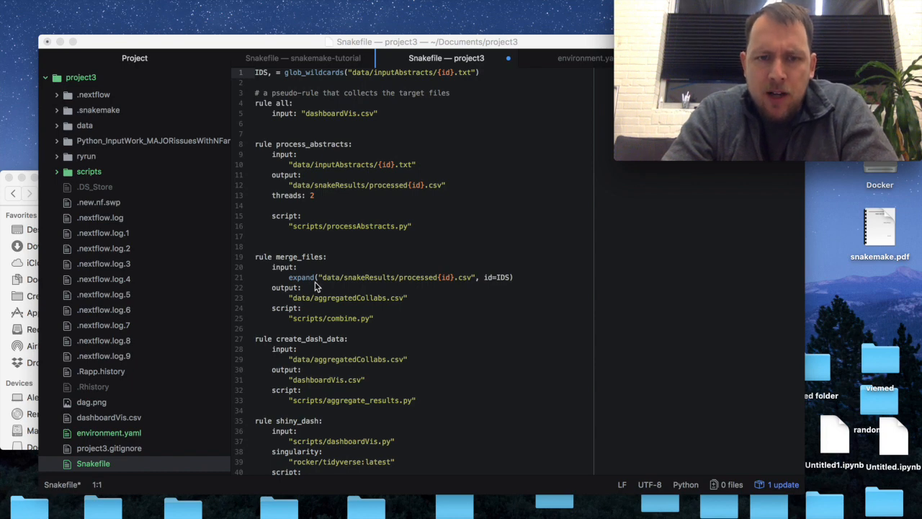
mouse_move(312, 290)
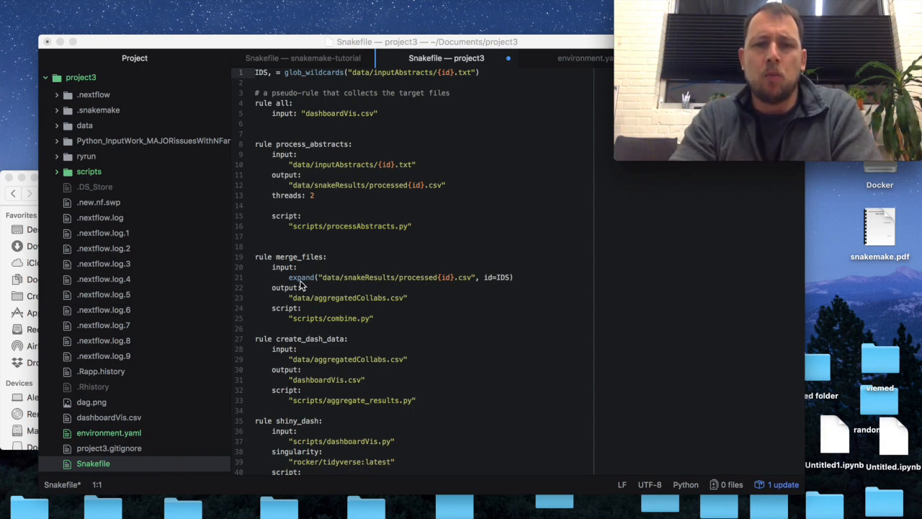
mouse_move(447, 80)
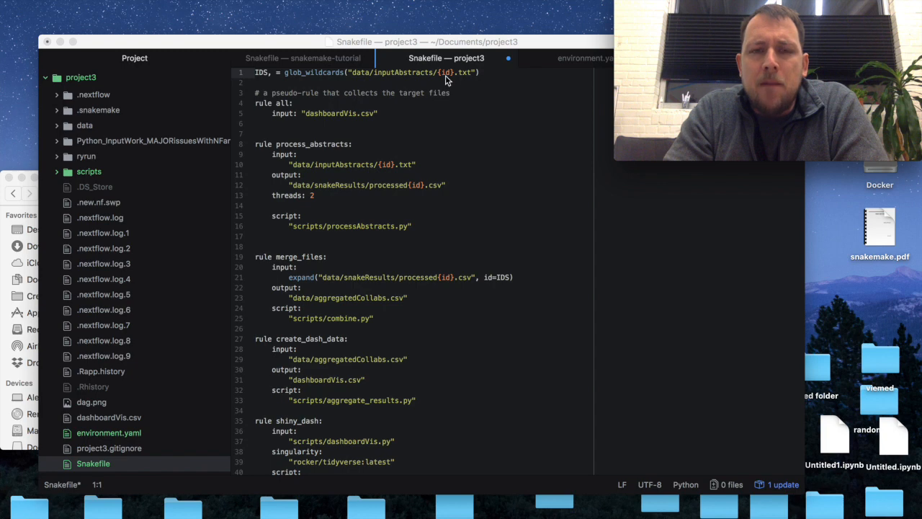
mouse_move(475, 276)
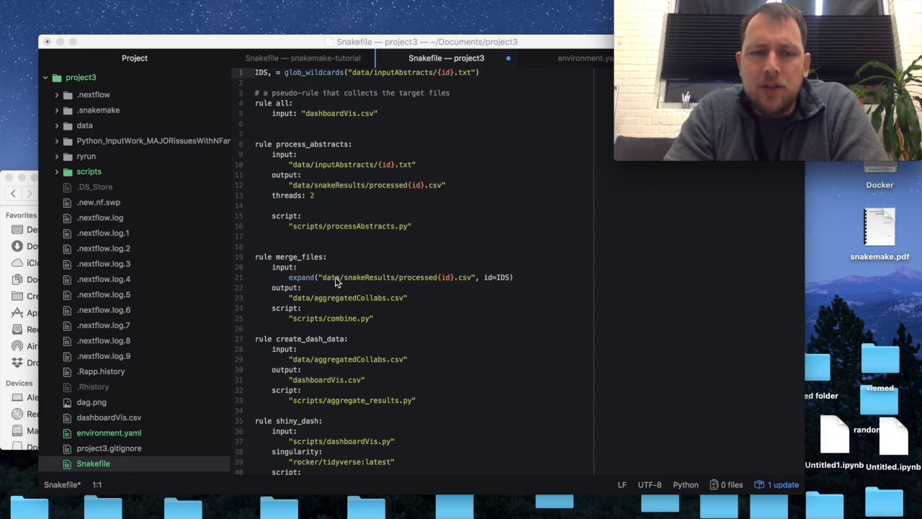
mouse_move(356, 281)
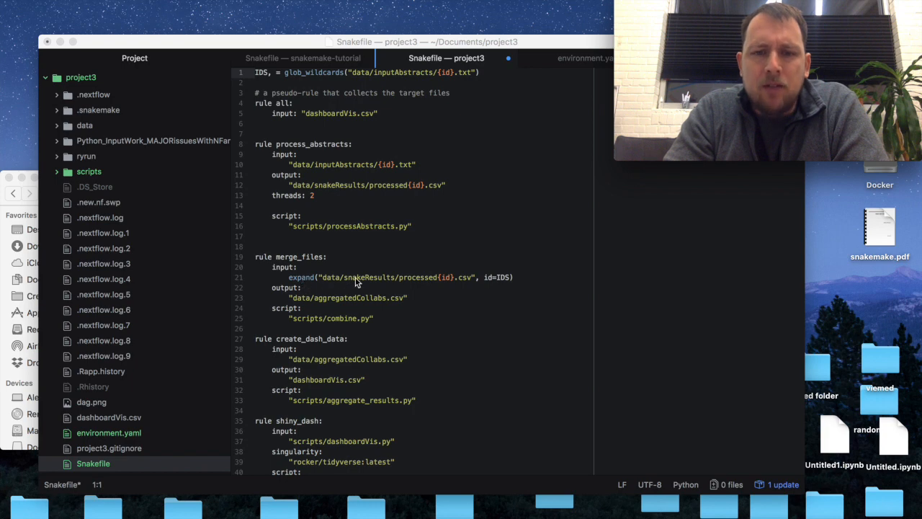
mouse_move(446, 284)
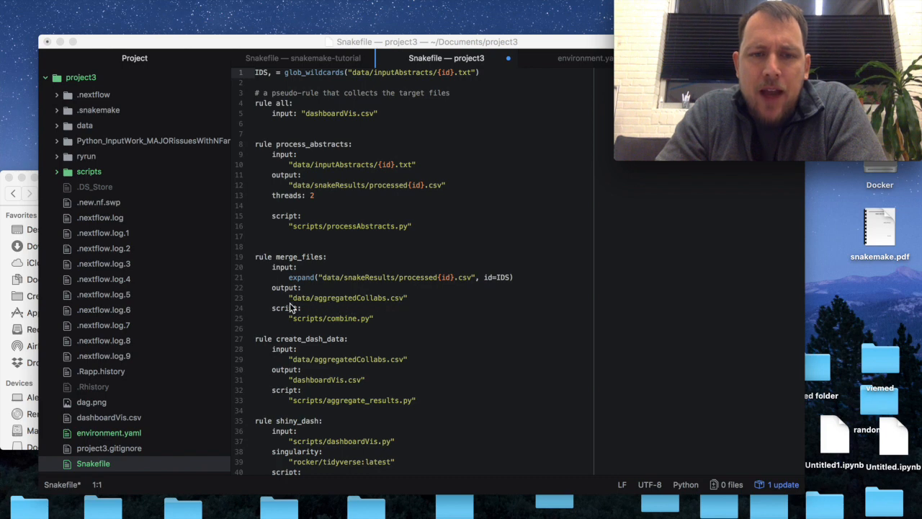
mouse_move(339, 310)
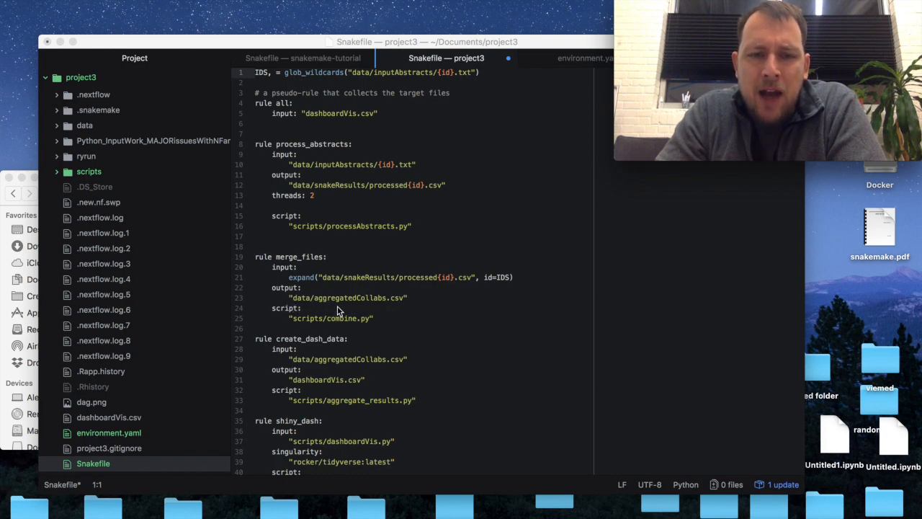
mouse_move(389, 308)
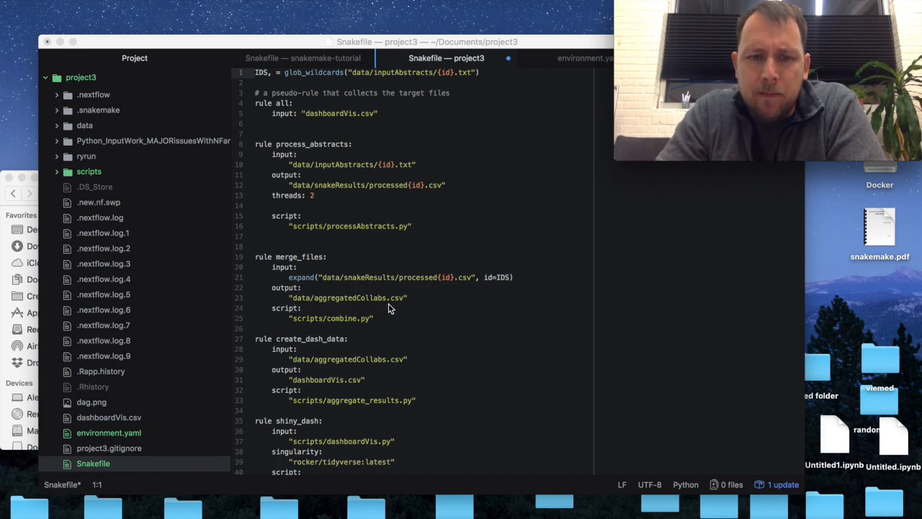
mouse_move(360, 342)
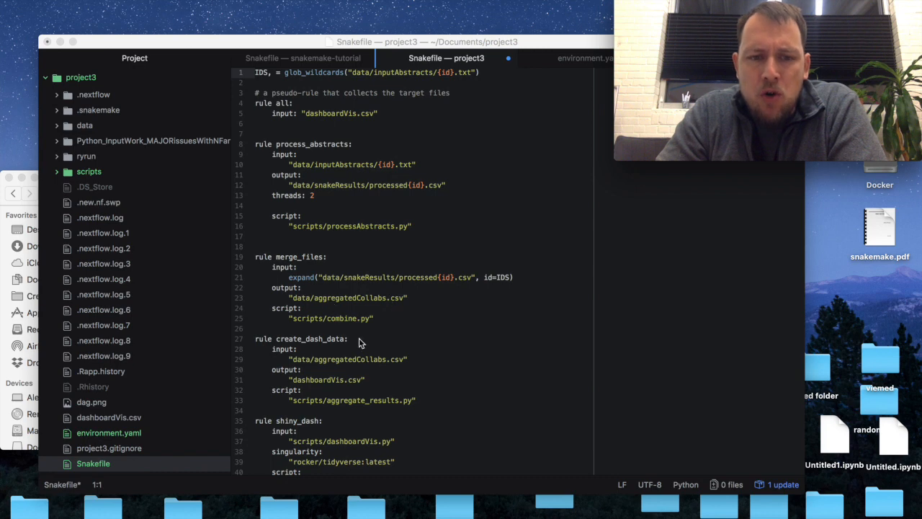
Scroll further down the Snakefile before switching to the project3 folder in Finder
scroll(down, 3)
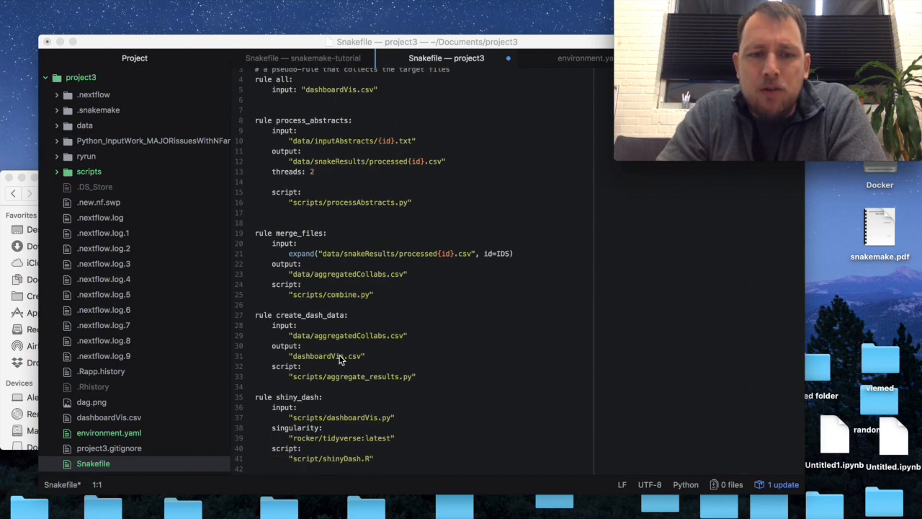
mouse_move(382, 348)
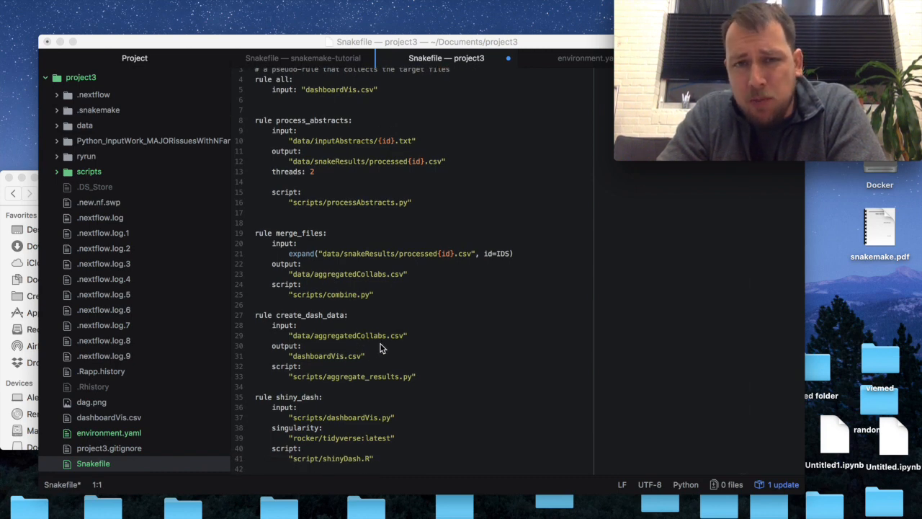
mouse_move(295, 330)
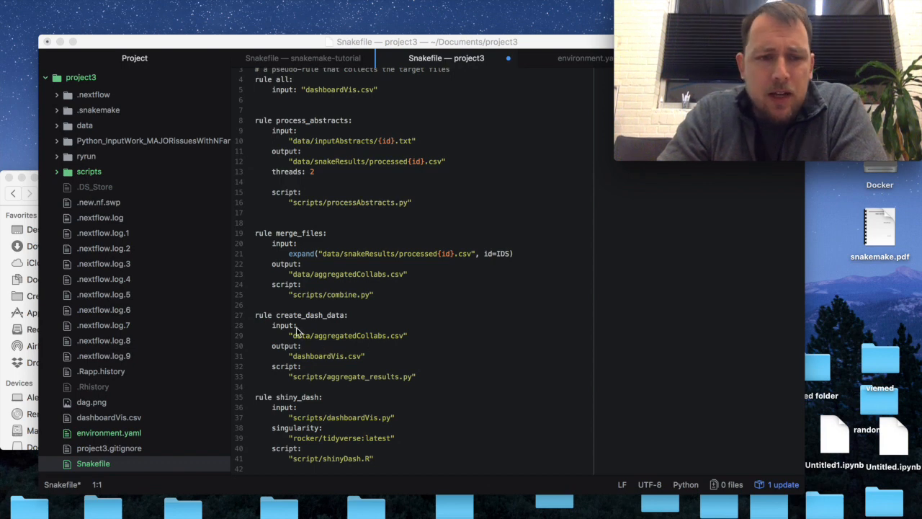
mouse_move(294, 344)
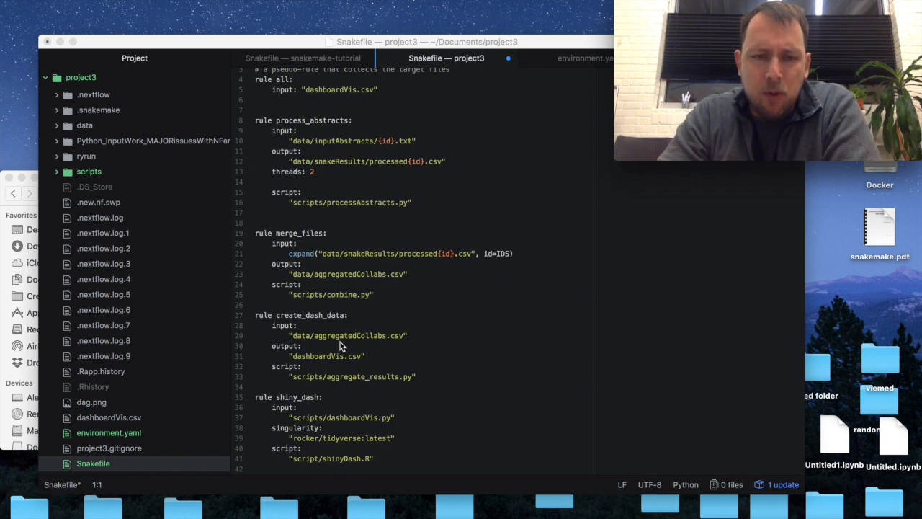
mouse_move(341, 386)
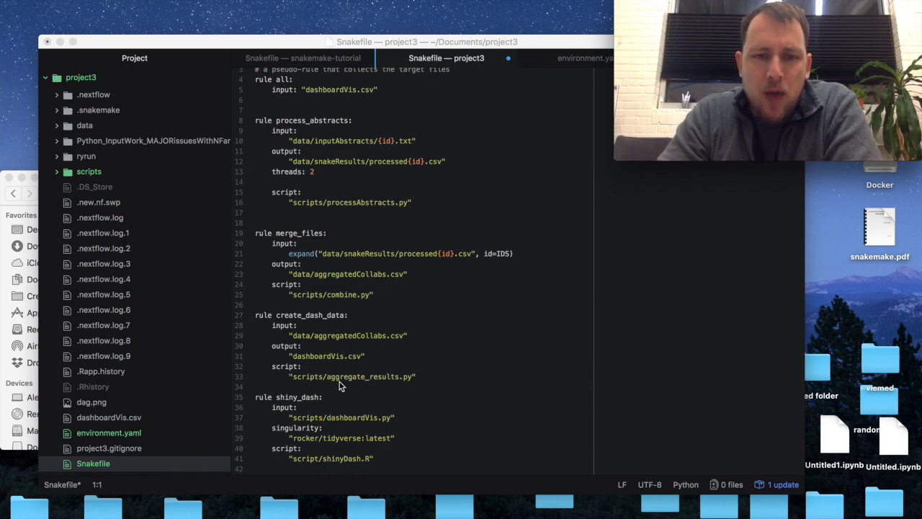
mouse_move(385, 382)
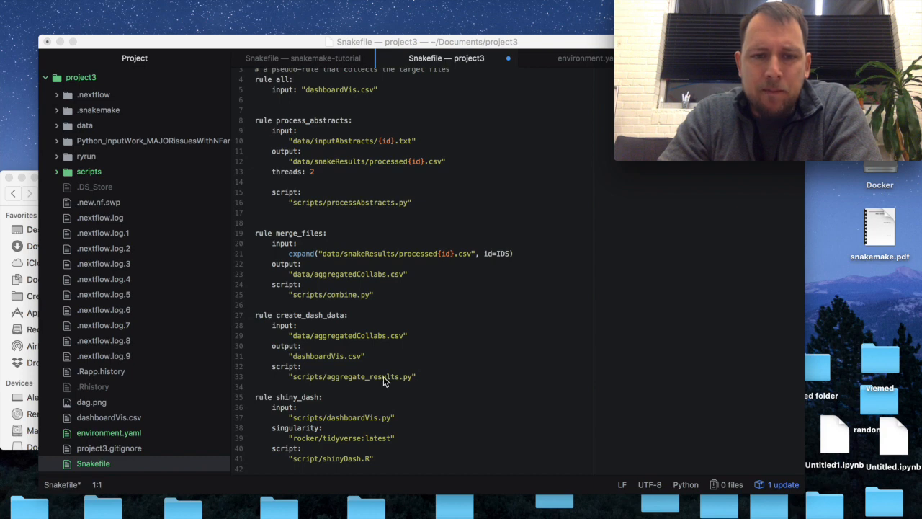
mouse_move(328, 366)
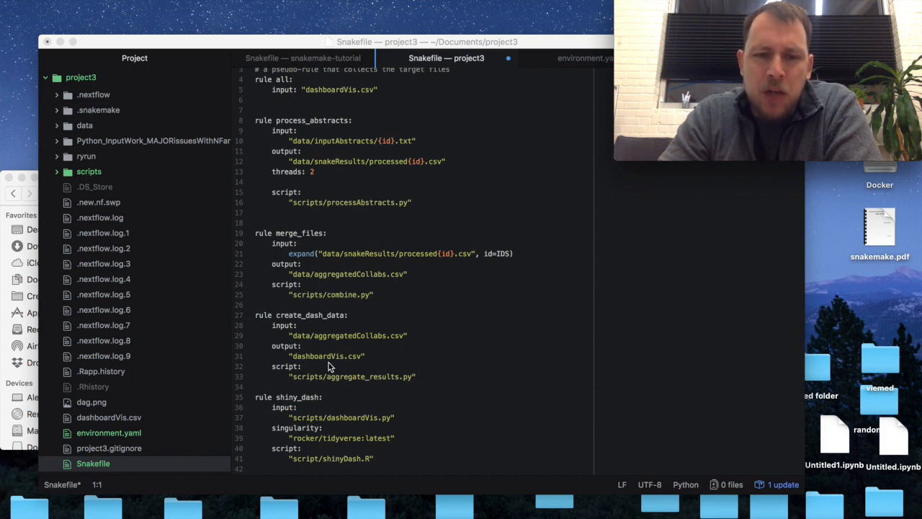
mouse_move(7, 209)
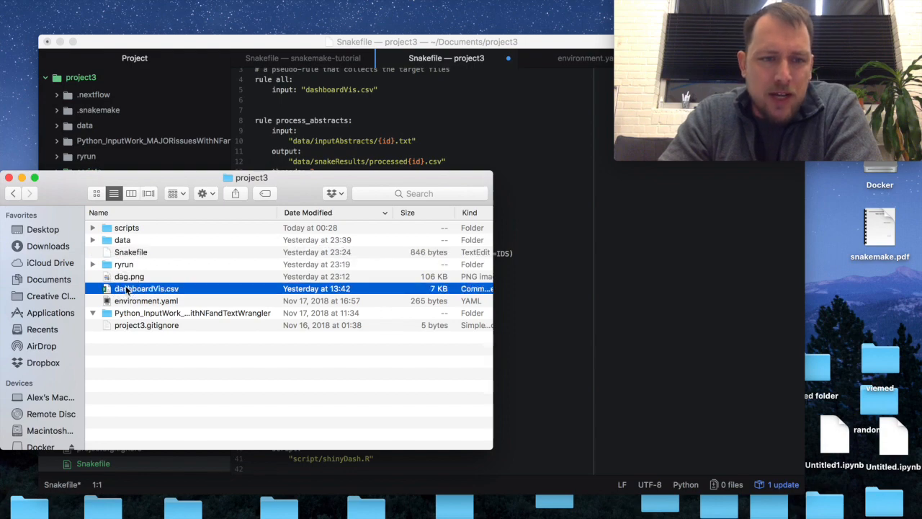
Open dashboardVis.csv from Finder in Excel and dismiss the save-changes prompt
double_click(147, 288)
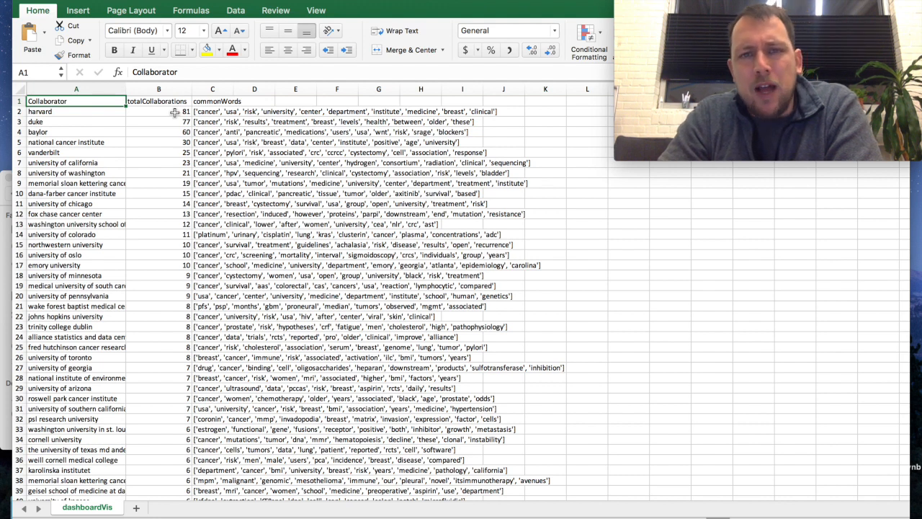
mouse_move(200, 112)
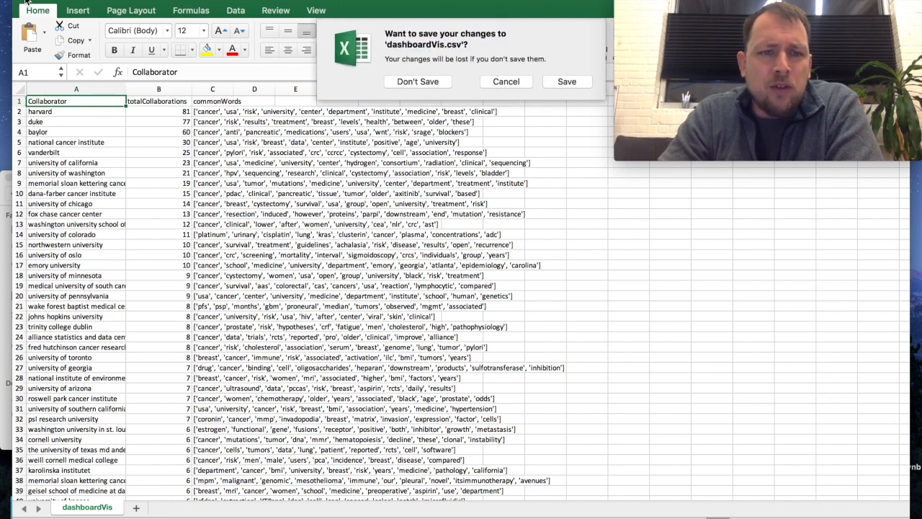
click(418, 81)
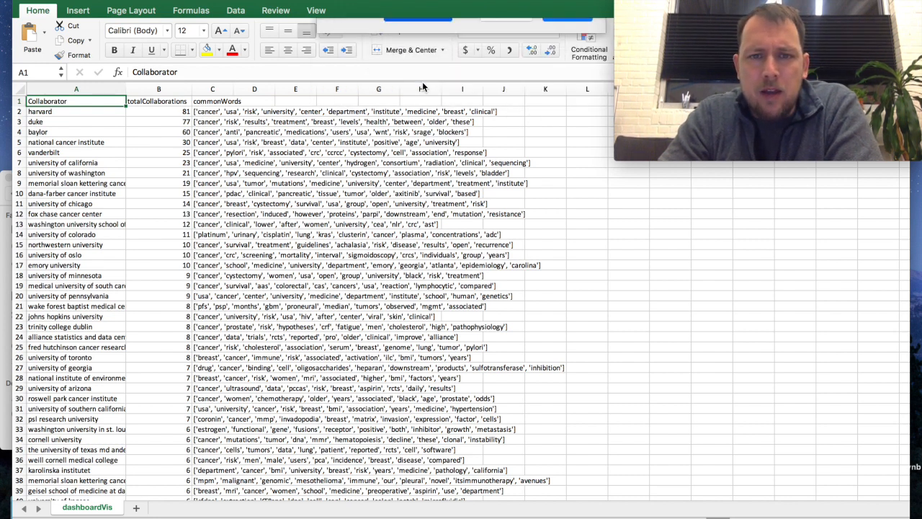